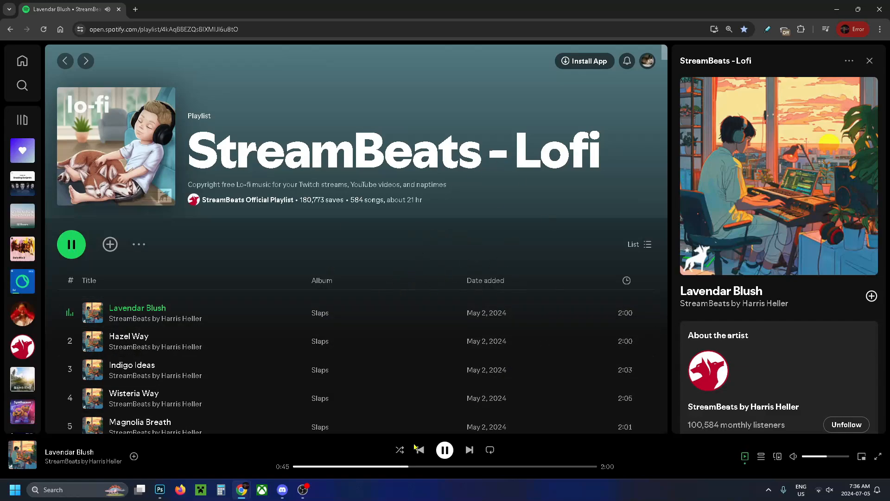
Bring Discord to the front and open User Settings on the Connections page
{"action": "left_click", "coordinate": [281, 490]}
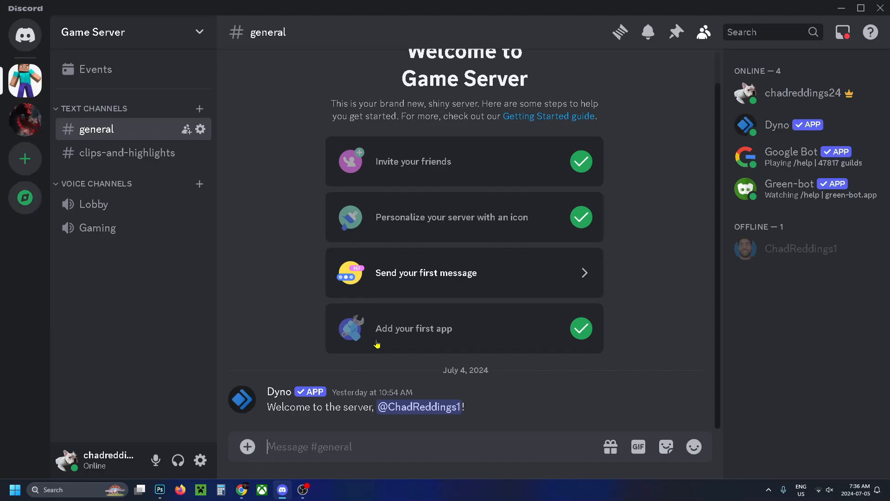
{"action": "mouse_move", "coordinate": [200, 460]}
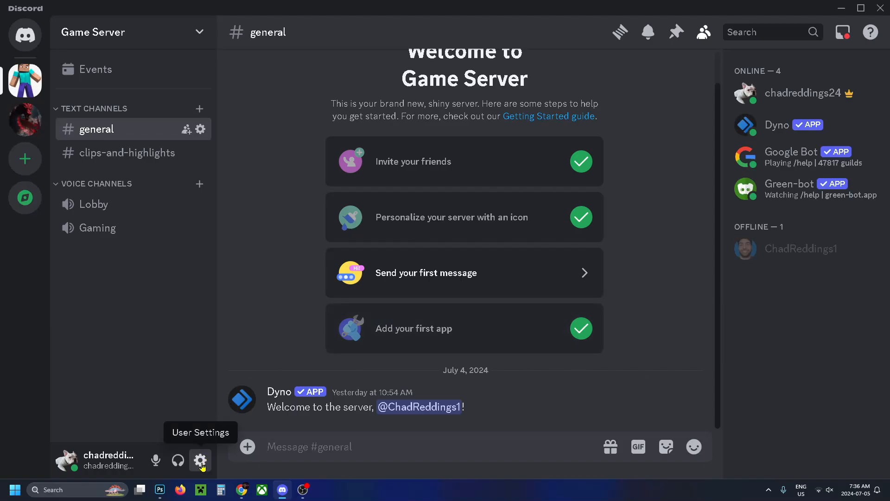
{"action": "left_click", "coordinate": [200, 460]}
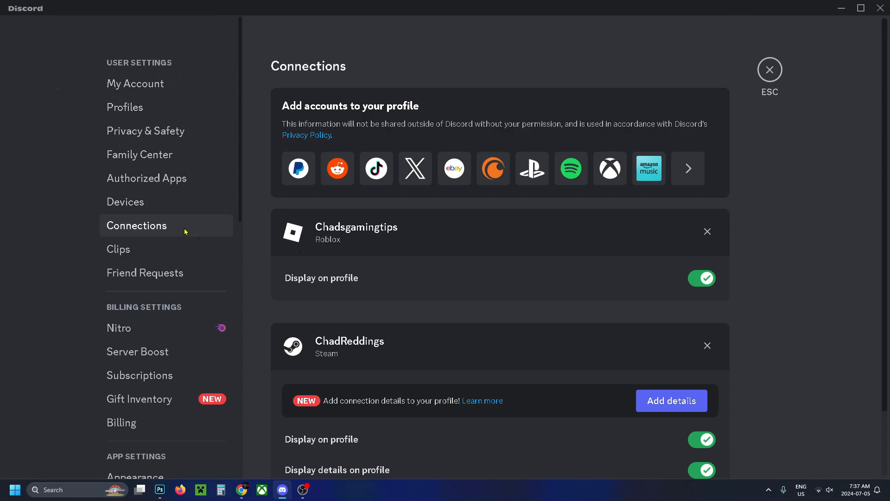
{"action": "mouse_move", "coordinate": [321, 91]}
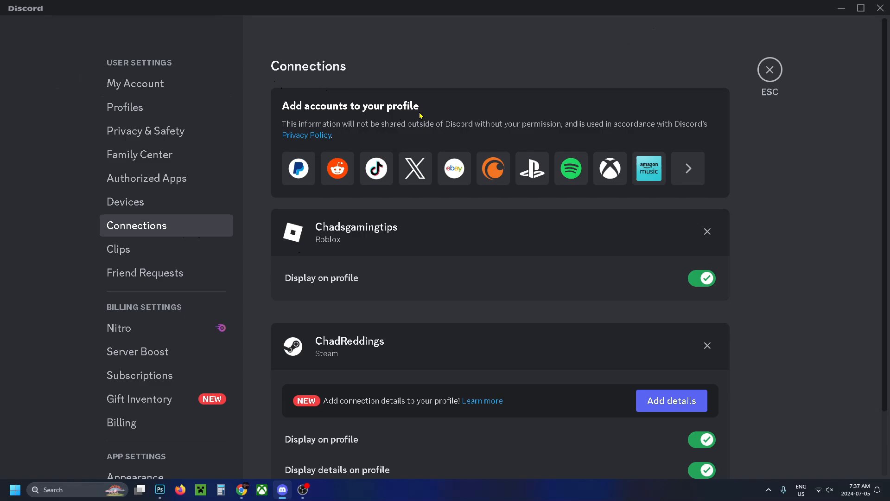
Add a Spotify connection and agree to Spotify's authorization for Discord
{"action": "left_click", "coordinate": [570, 167]}
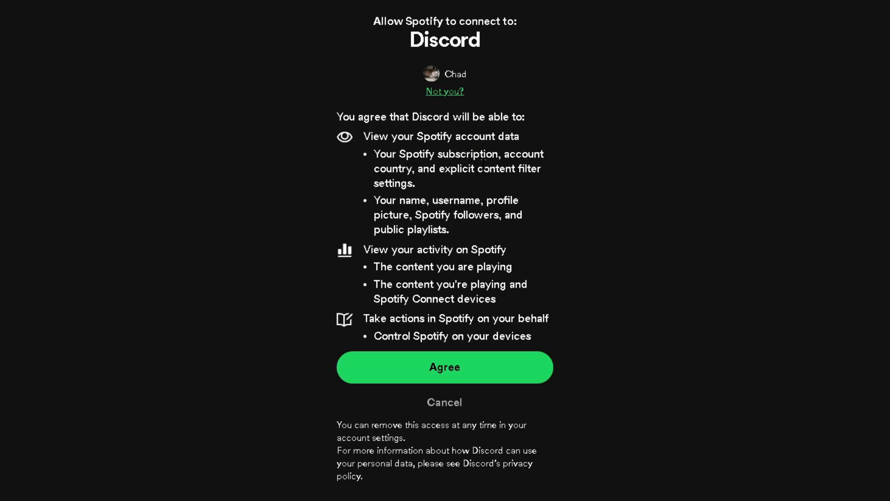
{"action": "mouse_move", "coordinate": [360, 59]}
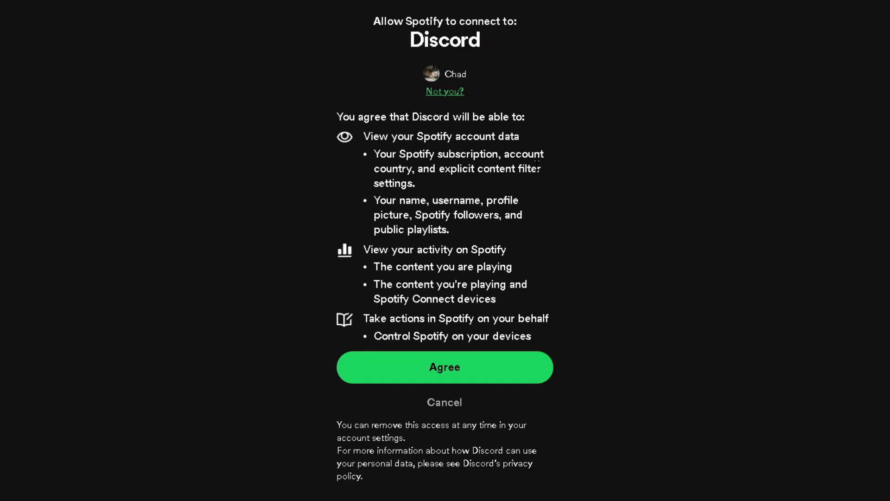
{"action": "left_click", "coordinate": [444, 367]}
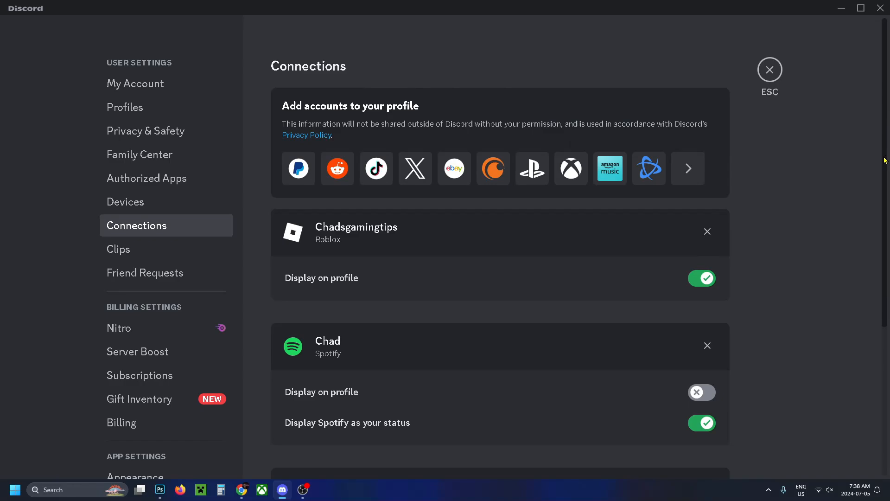
Turn on Spotify's 'Display on profile' toggle and close settings
{"action": "scroll", "scroll_direction": "down", "scroll_amount": 3}
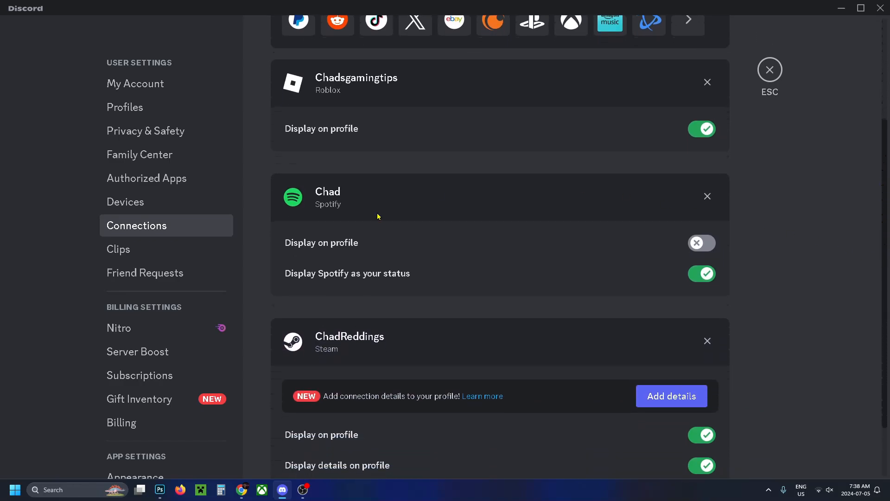
{"action": "mouse_move", "coordinate": [562, 265]}
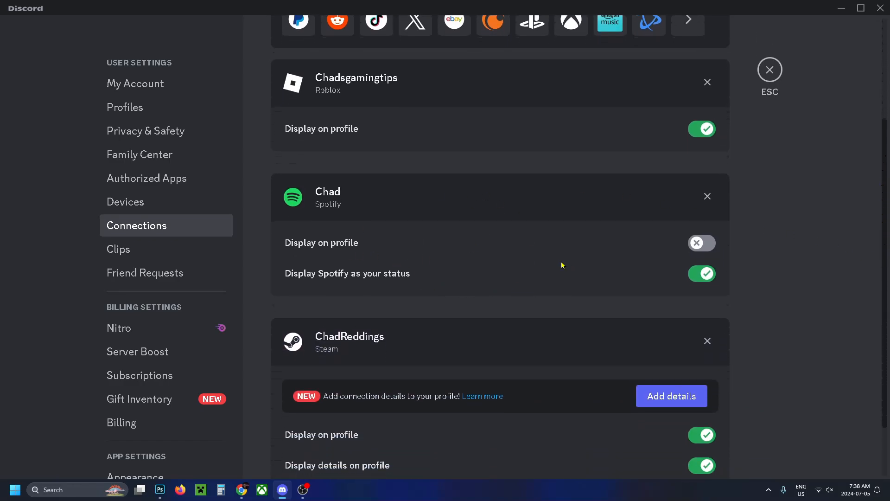
{"action": "left_click", "coordinate": [701, 243]}
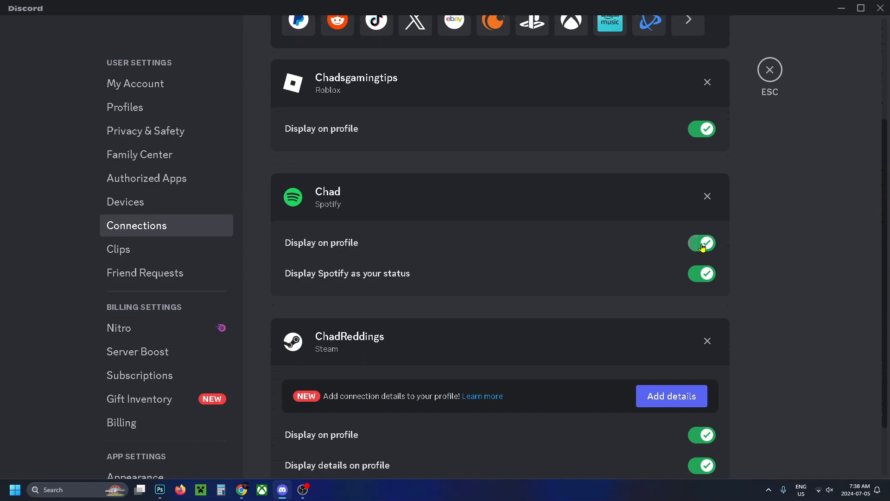
{"action": "mouse_move", "coordinate": [389, 285]}
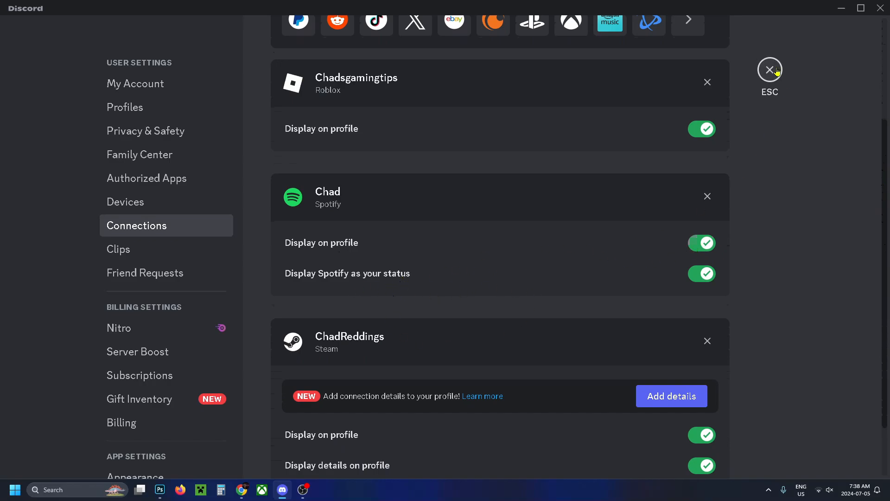
{"action": "left_click", "coordinate": [769, 71]}
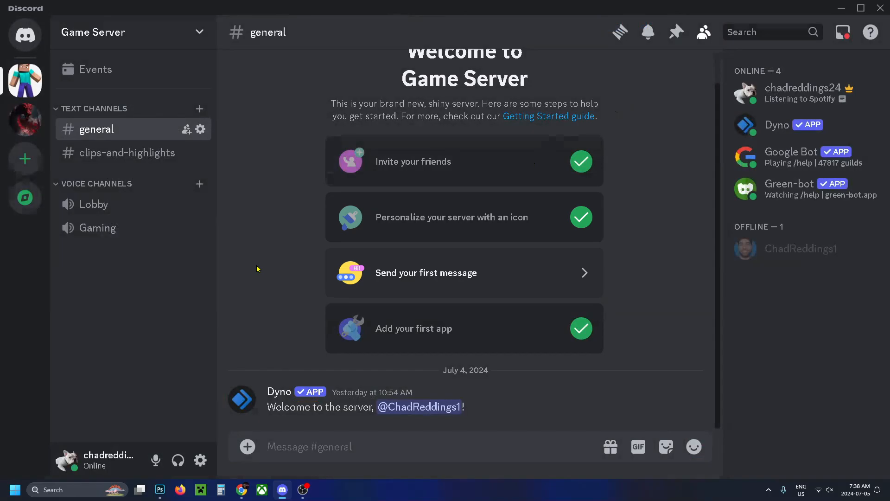